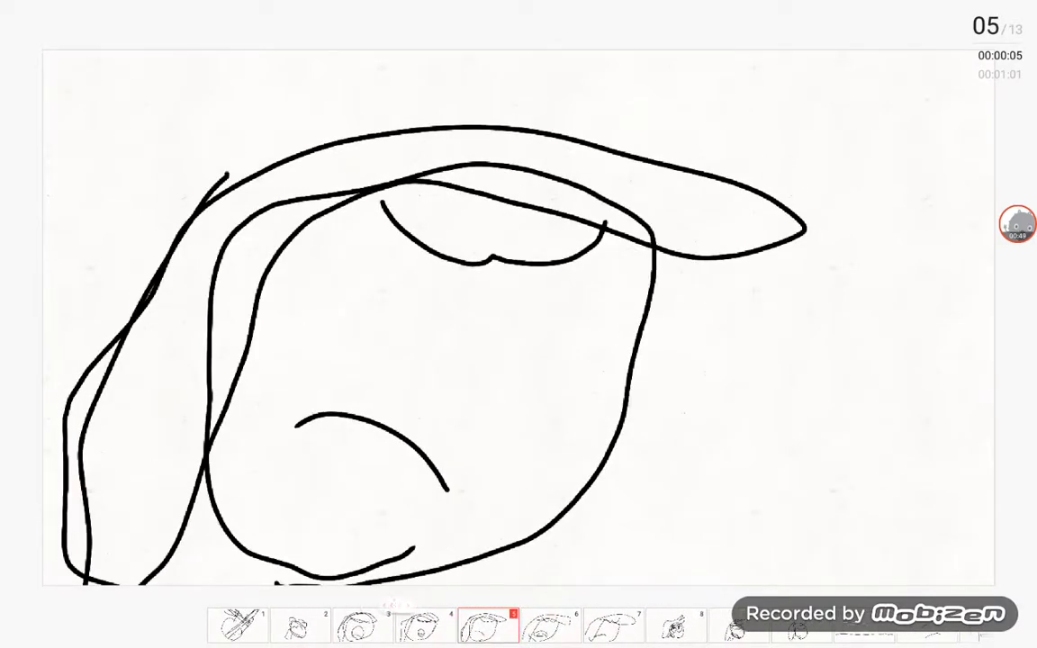
Switch the timeline to frame 6, showing the head with the large curved eye shape
click(525, 623)
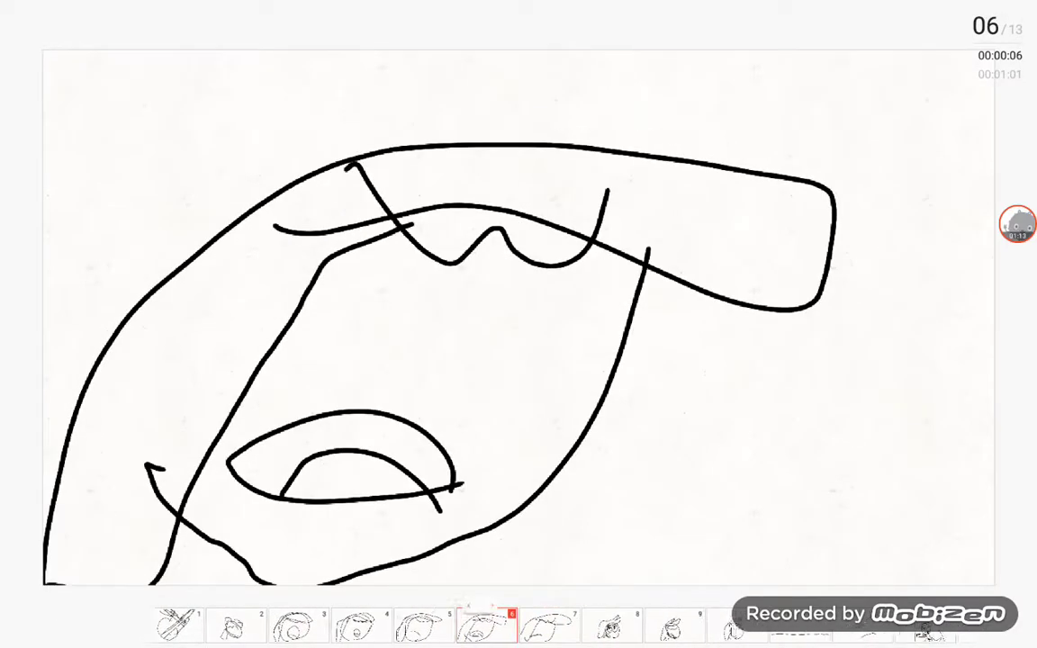
Step back through the timeline thumbnails to land on frame 5 with the wider, rounder head
click(536, 626)
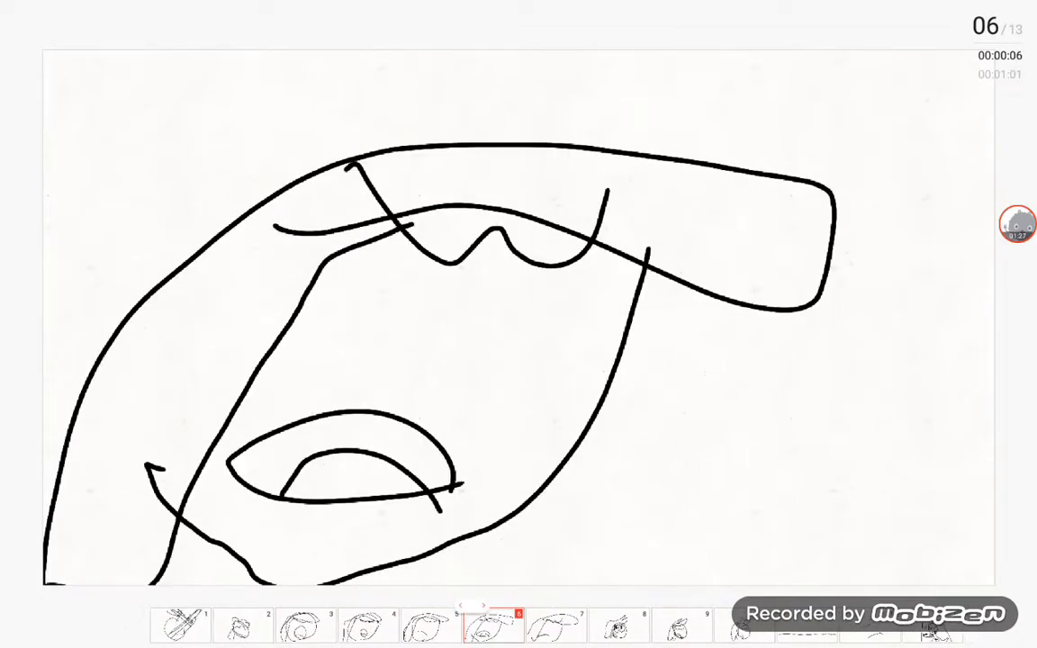
click(529, 627)
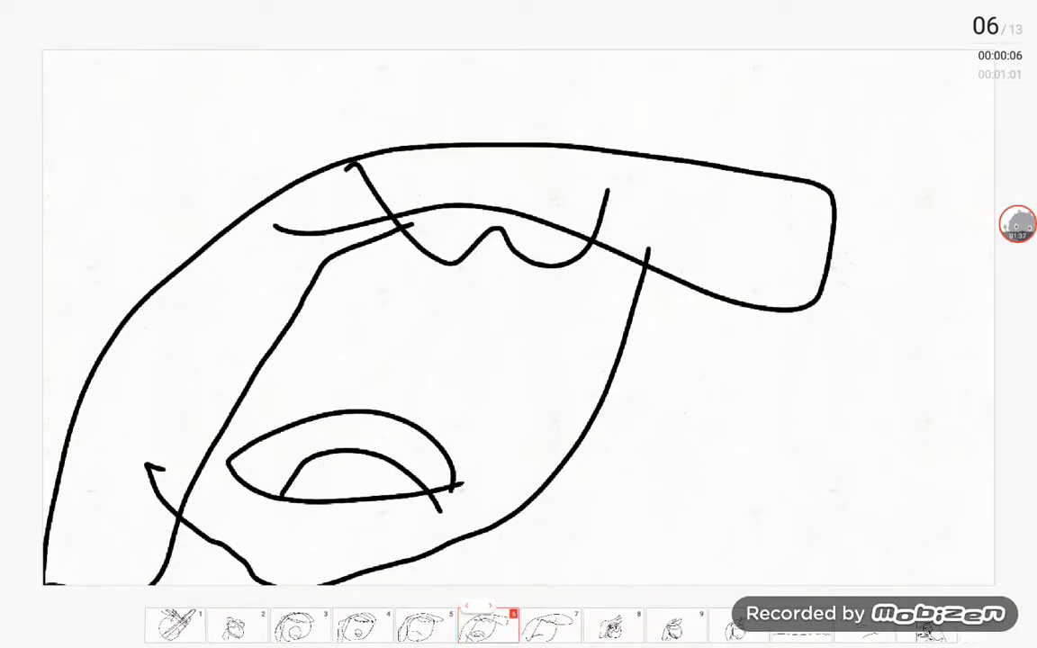
click(536, 627)
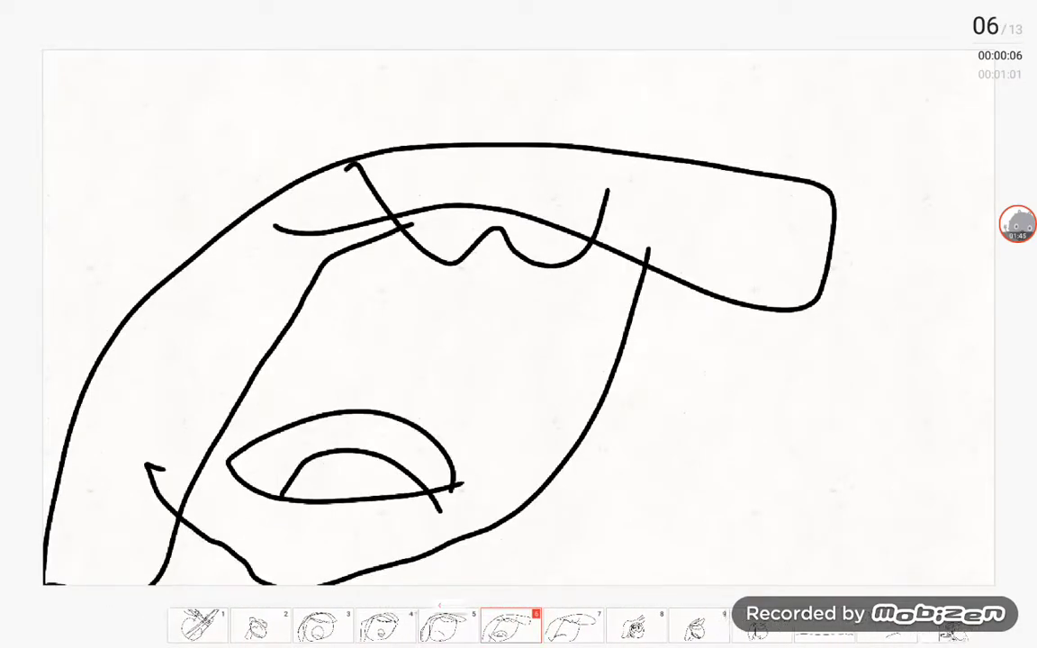
click(548, 626)
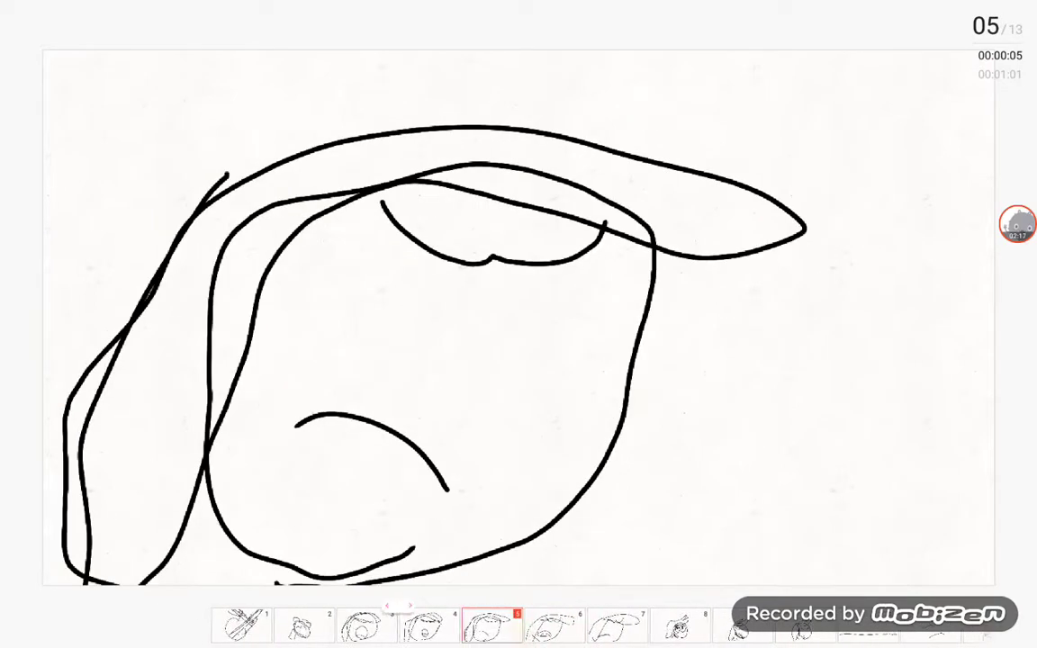
Move ahead to frame 10, then back to frame 9 with the smaller two-eared head
click(544, 623)
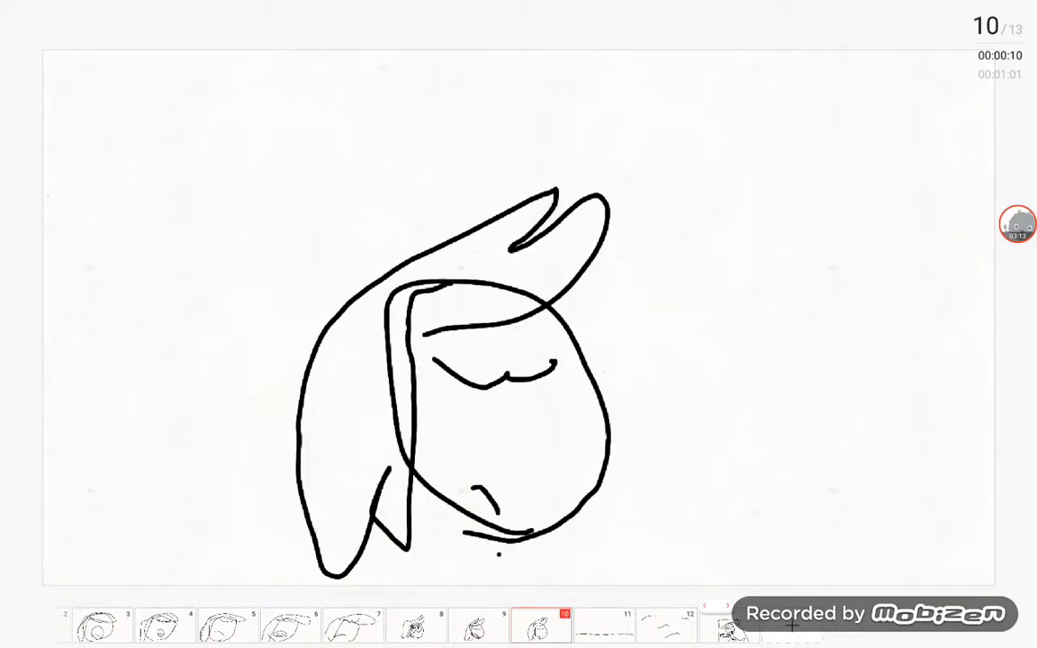
click(522, 627)
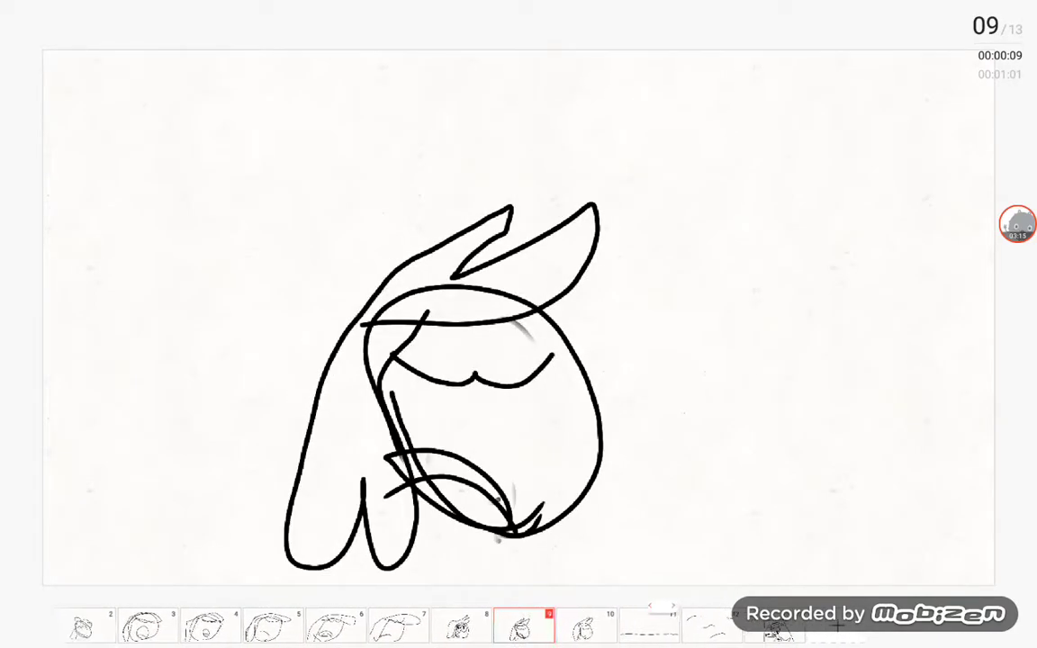